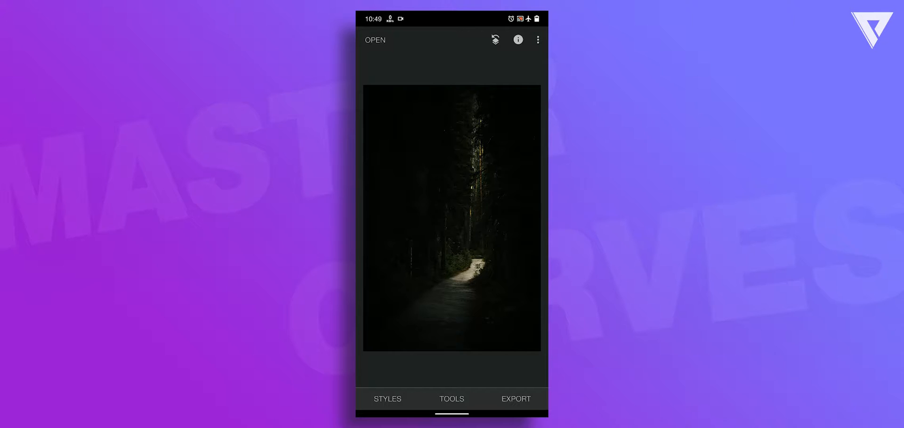
# Step: Enter Tools > Curves on the forest-path photo, leaving the default straight curve untouched
pyautogui.click(494, 40)
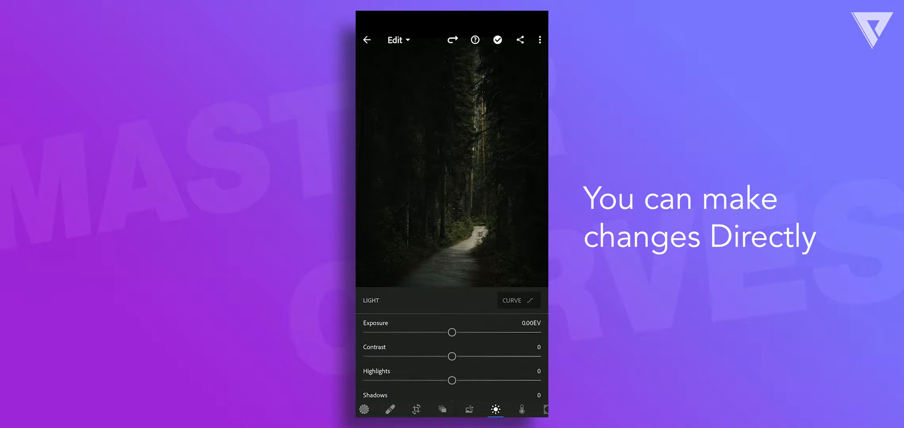
pyautogui.click(512, 301)
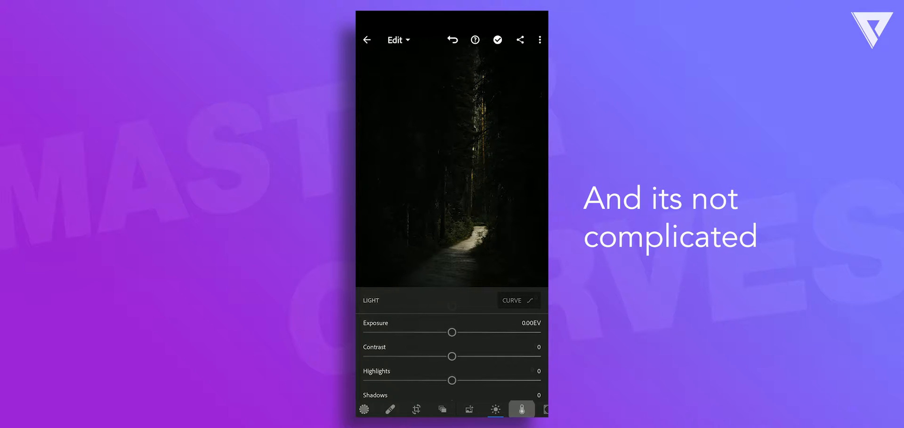
pyautogui.moveTo(453, 378); pyautogui.dragTo(373, 378)
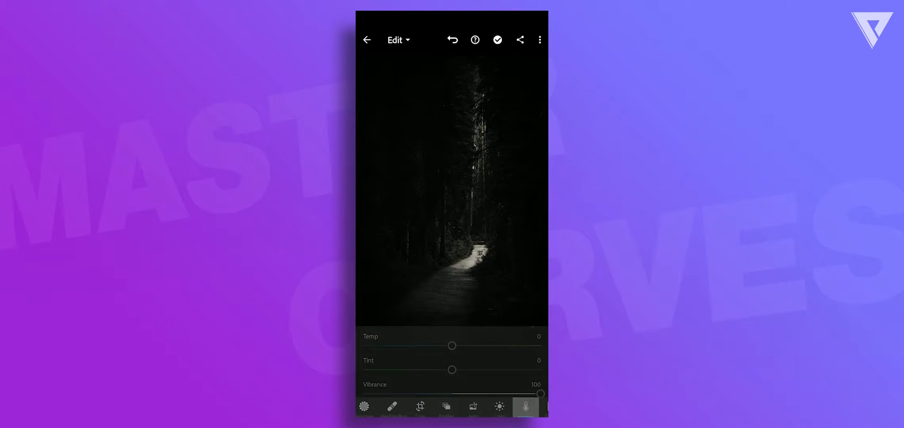
pyautogui.click(530, 406)
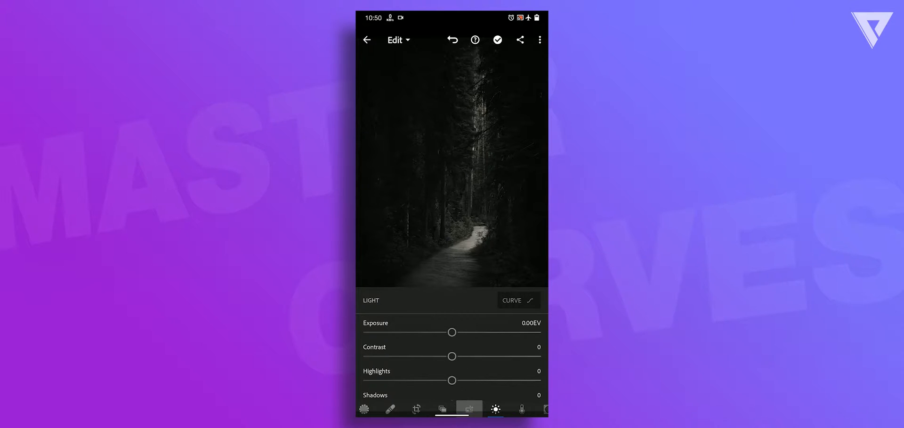
pyautogui.click(517, 300)
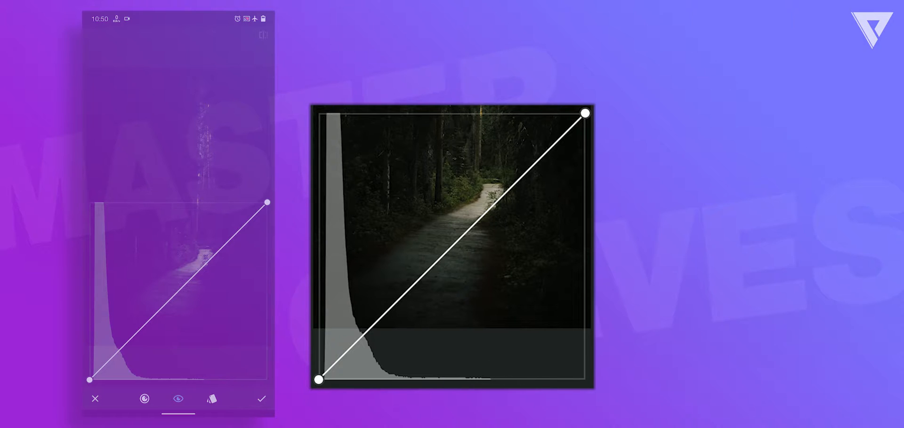
pyautogui.click(317, 380)
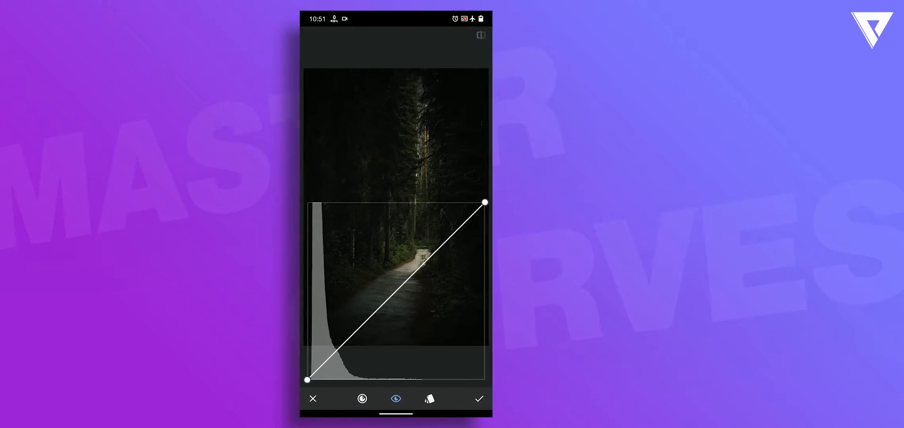
pyautogui.click(478, 399)
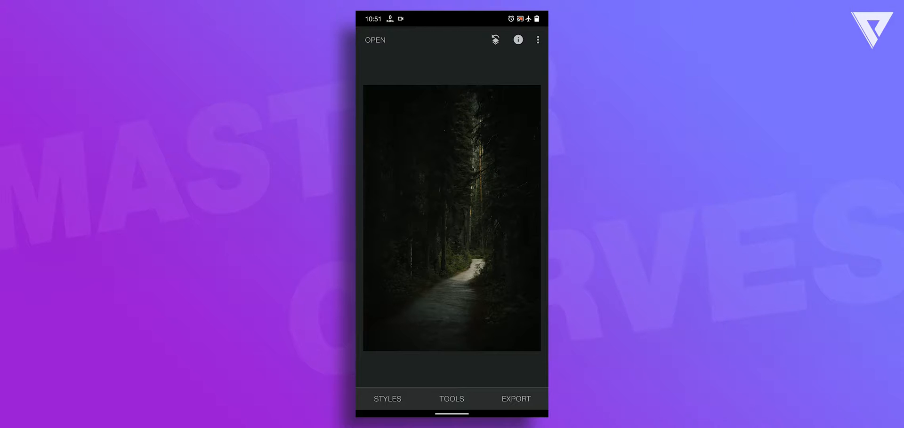
pyautogui.click(451, 399)
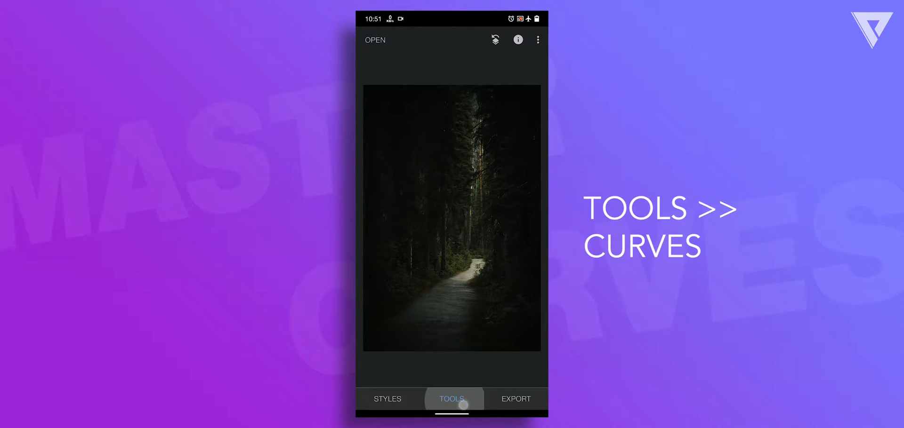
pyautogui.click(451, 399)
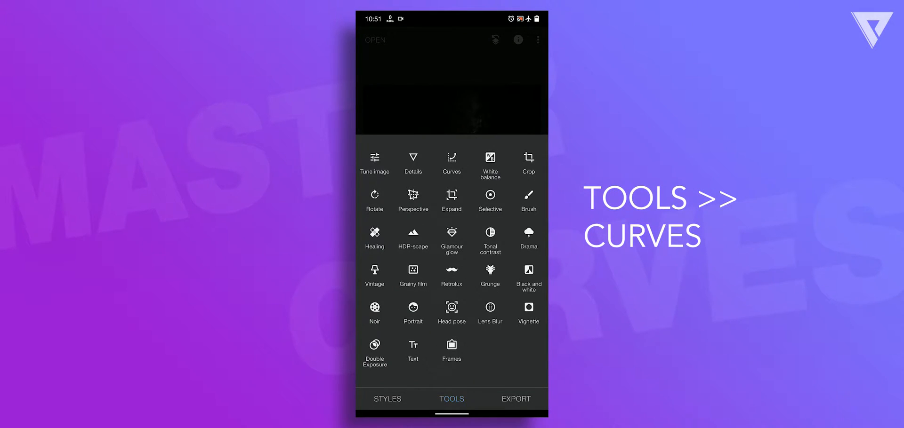
pyautogui.click(451, 160)
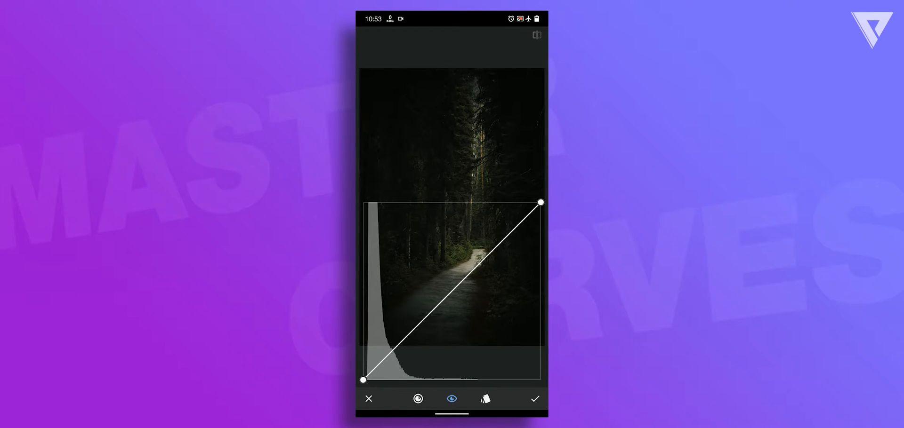
pyautogui.click(499, 274)
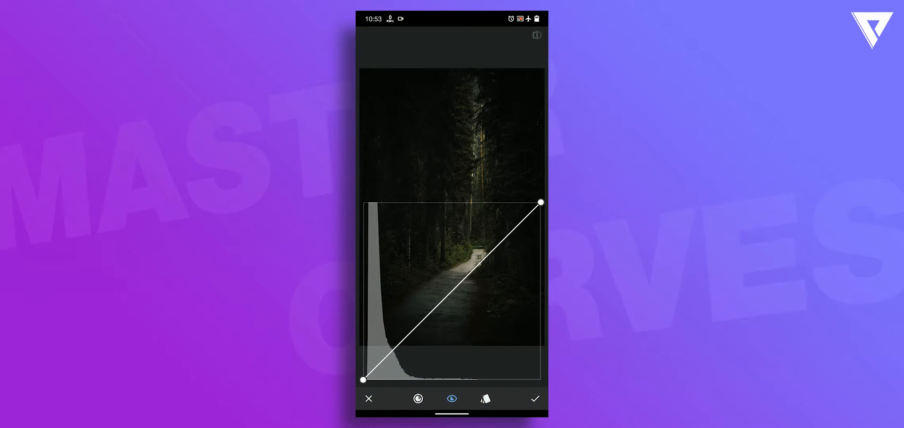
# Step: Raise an upper curve point and pull a lower point down to form a contrast-boosting S-curve
pyautogui.click(494, 249)
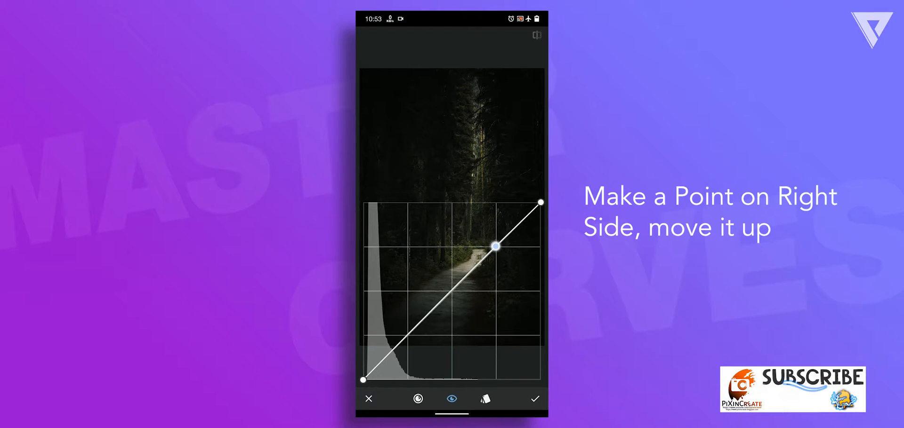
pyautogui.moveTo(497, 247); pyautogui.dragTo(493, 238)
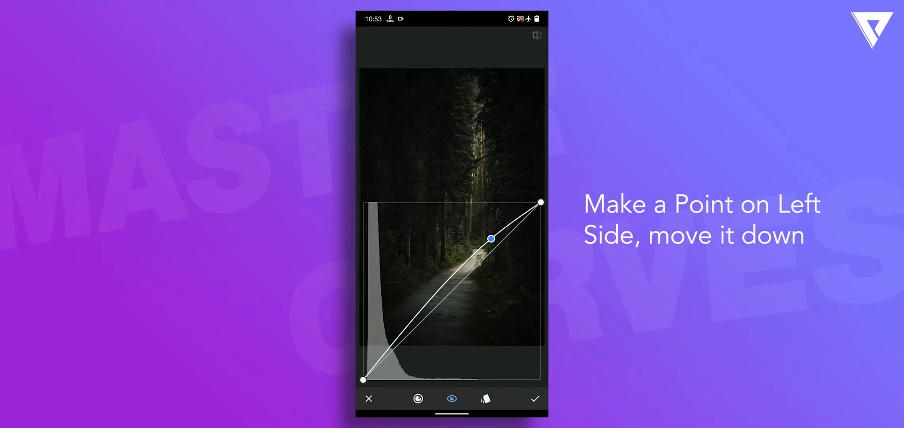
pyautogui.moveTo(492, 238); pyautogui.dragTo(408, 334)
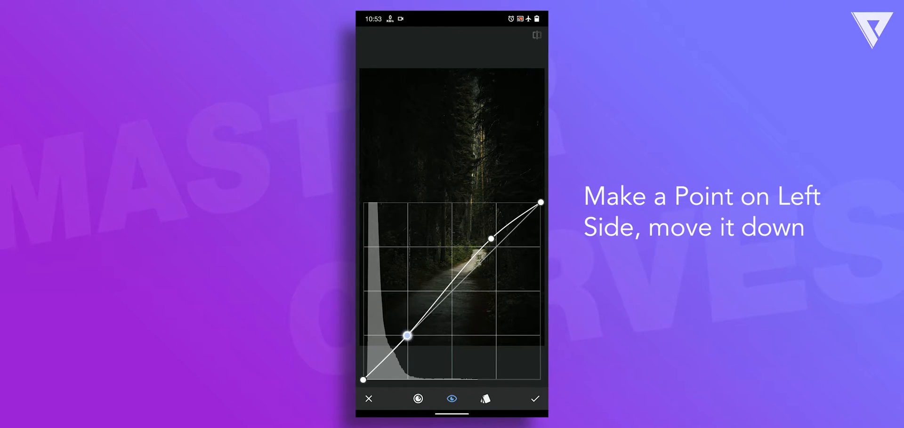
pyautogui.moveTo(409, 333); pyautogui.dragTo(411, 338)
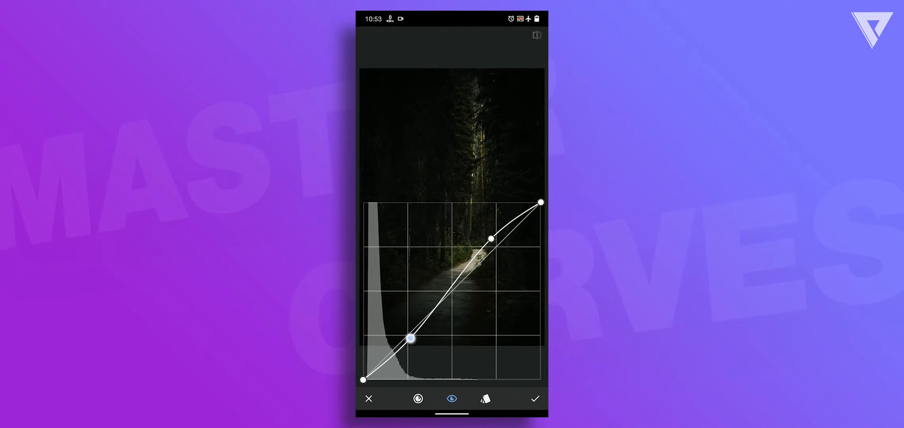
pyautogui.moveTo(410, 338); pyautogui.dragTo(414, 343)
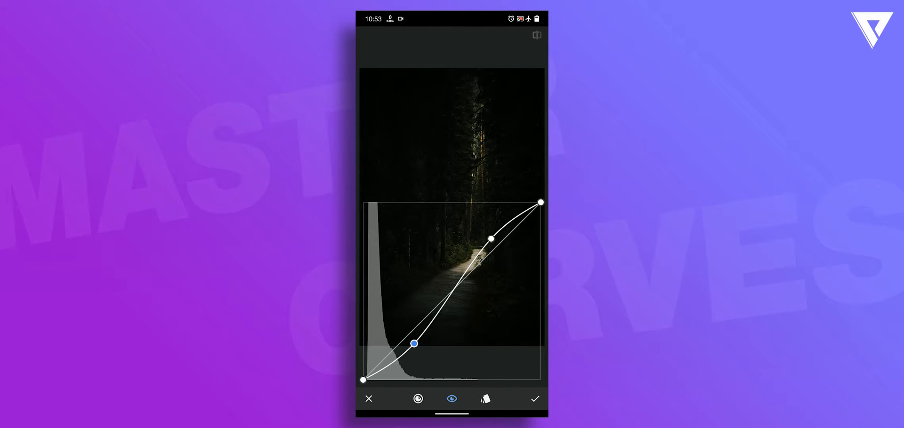
pyautogui.click(535, 35)
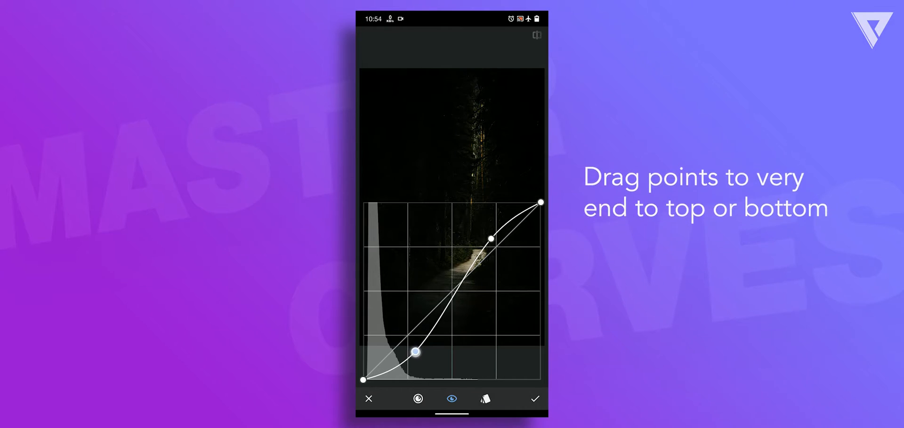
# Step: Drag the added curve point off the graph so the curve returns to a straight line
pyautogui.moveTo(415, 352); pyautogui.dragTo(363, 380)
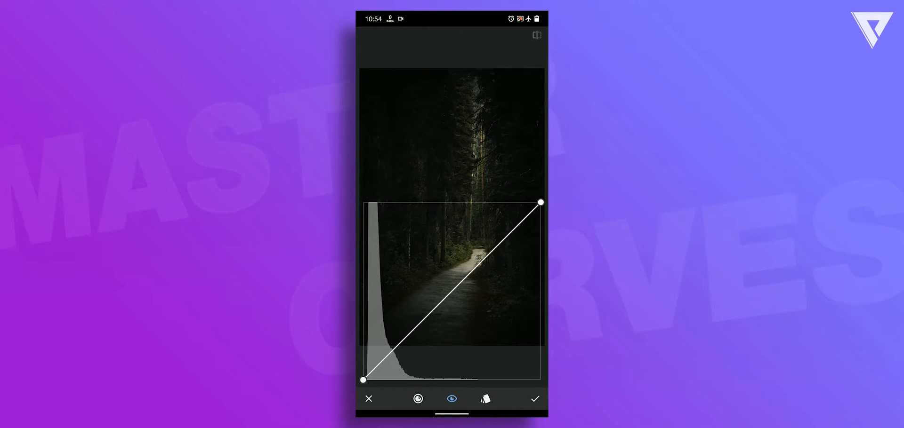
pyautogui.click(399, 346)
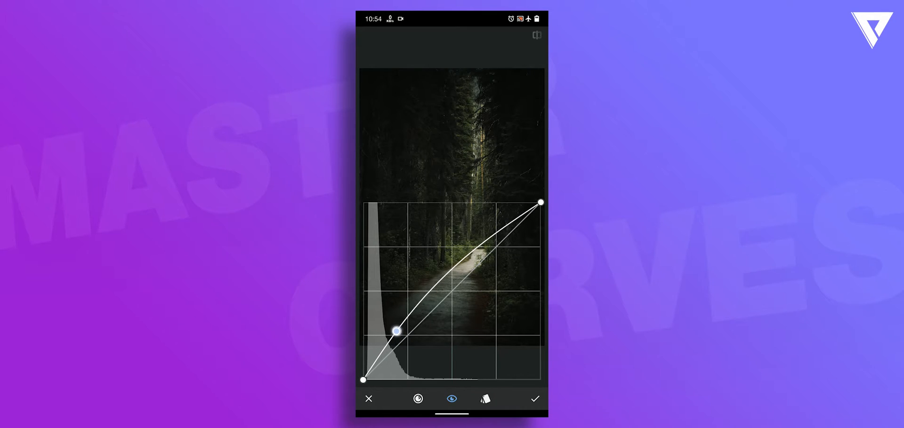
pyautogui.moveTo(399, 328); pyautogui.dragTo(397, 328)
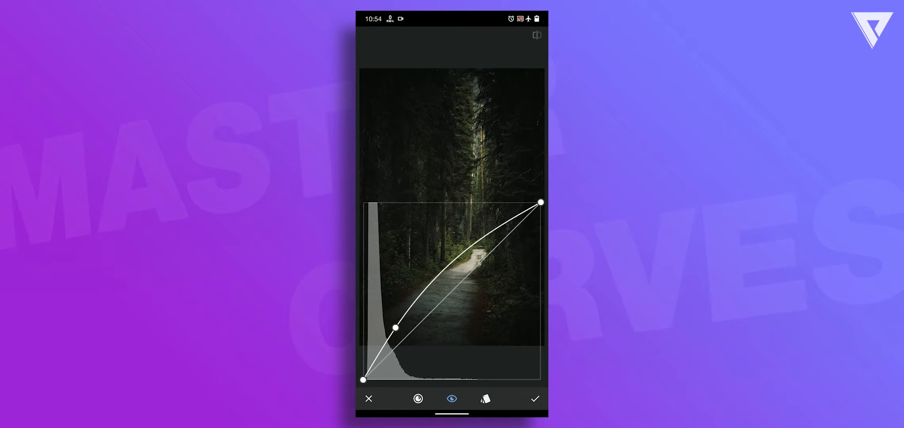
pyautogui.click(448, 266)
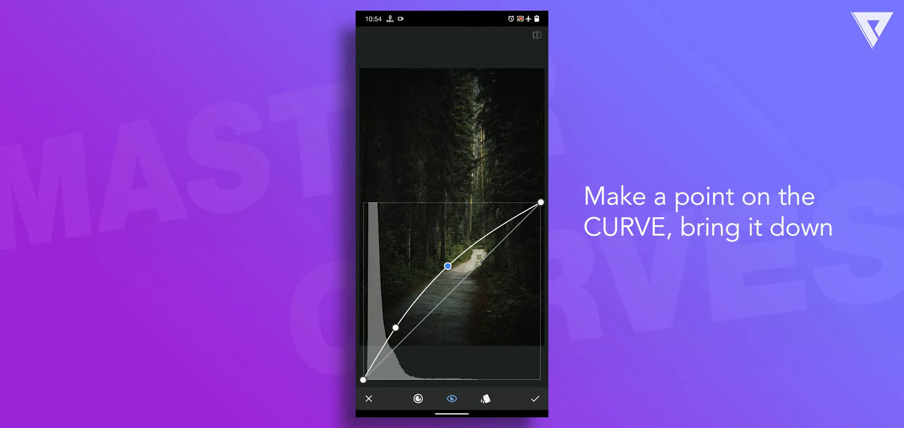
pyautogui.moveTo(448, 266); pyautogui.dragTo(453, 274)
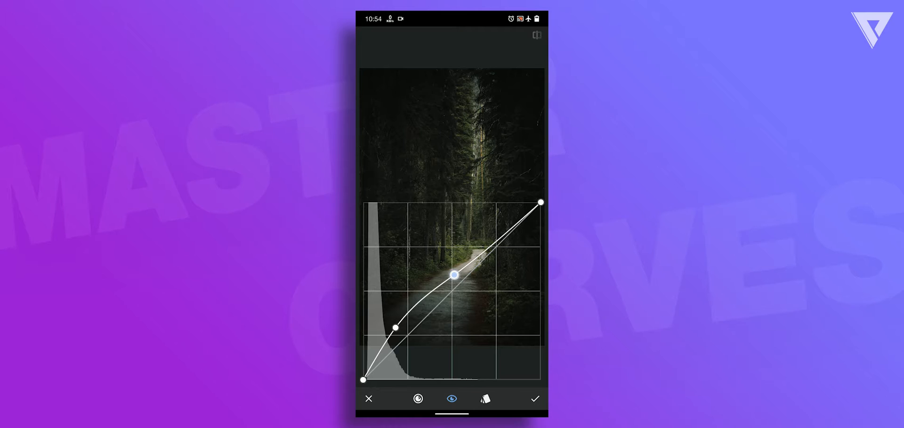
pyautogui.moveTo(453, 274); pyautogui.dragTo(452, 286)
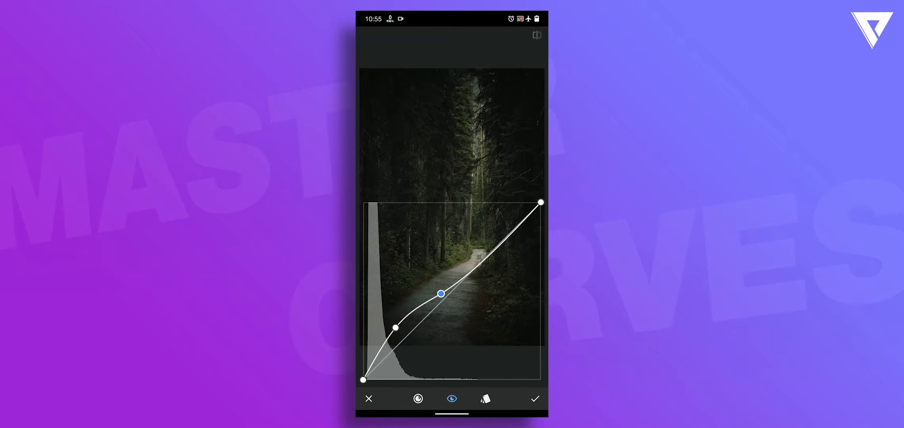
pyautogui.moveTo(443, 293); pyautogui.dragTo(462, 230)
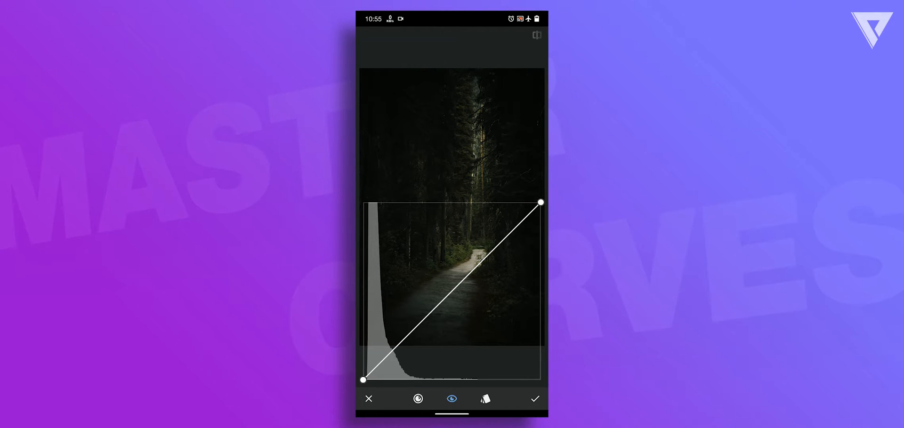
# Step: Show the channel selector with RGB, Red, Green, Blue and Luminance options
pyautogui.click(417, 398)
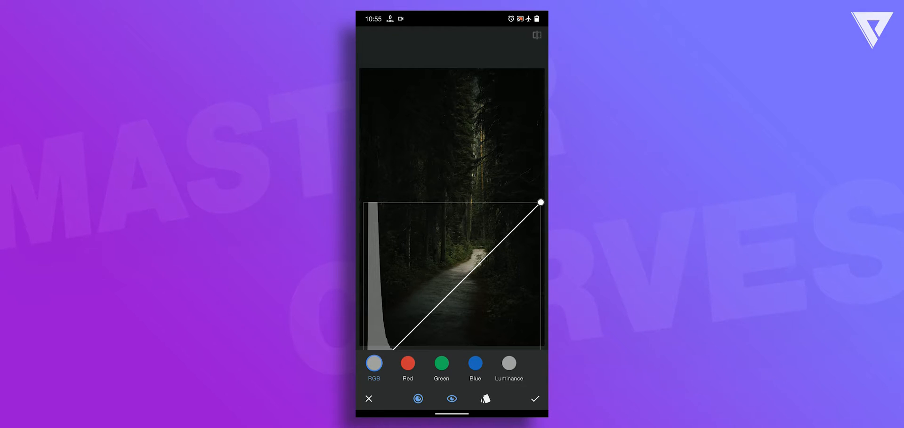
pyautogui.click(441, 364)
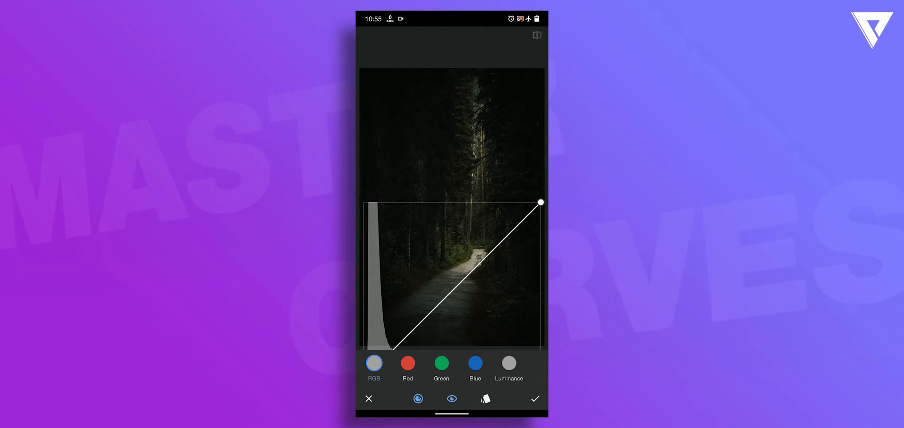
# Step: On the Red channel, raise the midtones to warm, lower them toward cyan, then straighten the curve
pyautogui.click(407, 364)
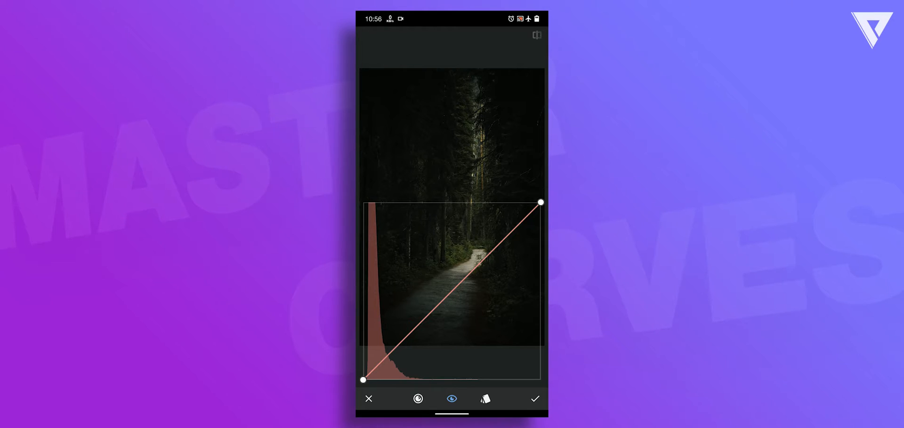
pyautogui.click(494, 248)
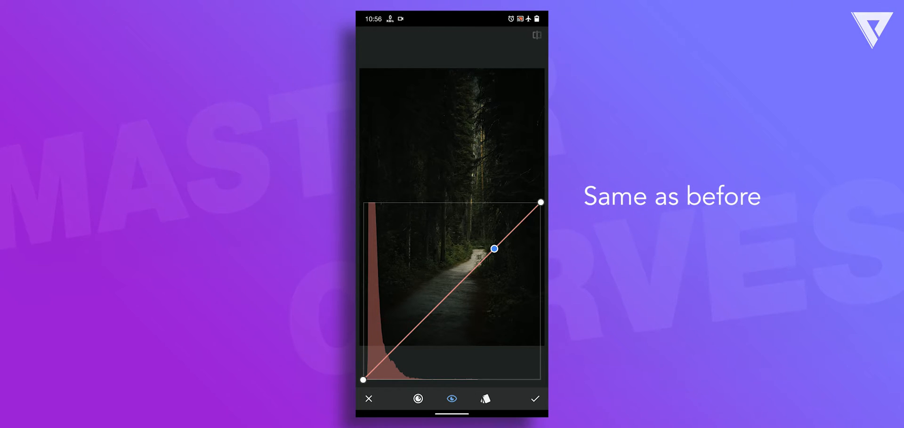
pyautogui.moveTo(494, 248); pyautogui.dragTo(489, 241)
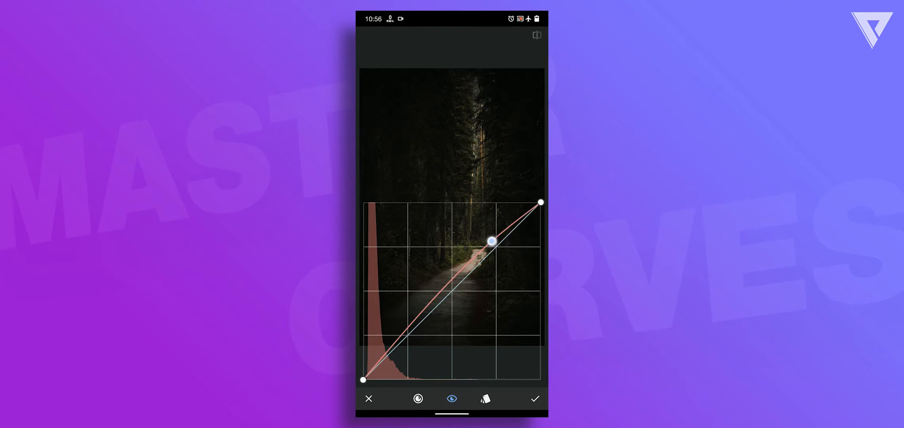
pyautogui.moveTo(493, 240); pyautogui.dragTo(489, 242)
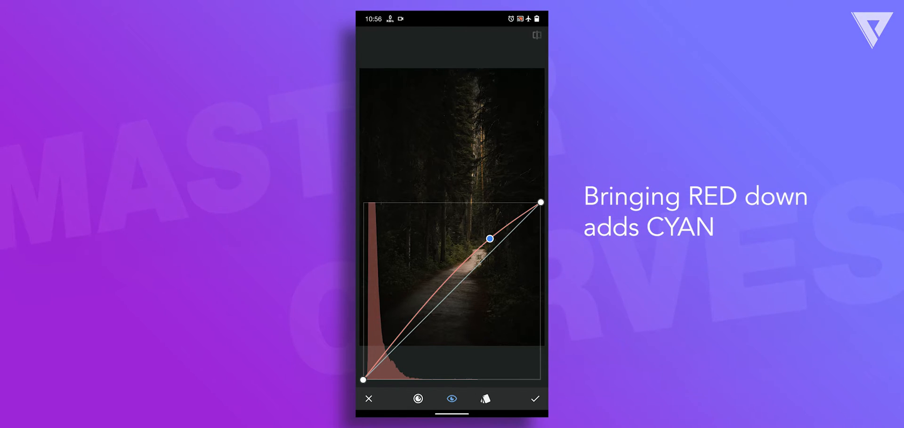
pyautogui.moveTo(489, 239); pyautogui.dragTo(489, 245)
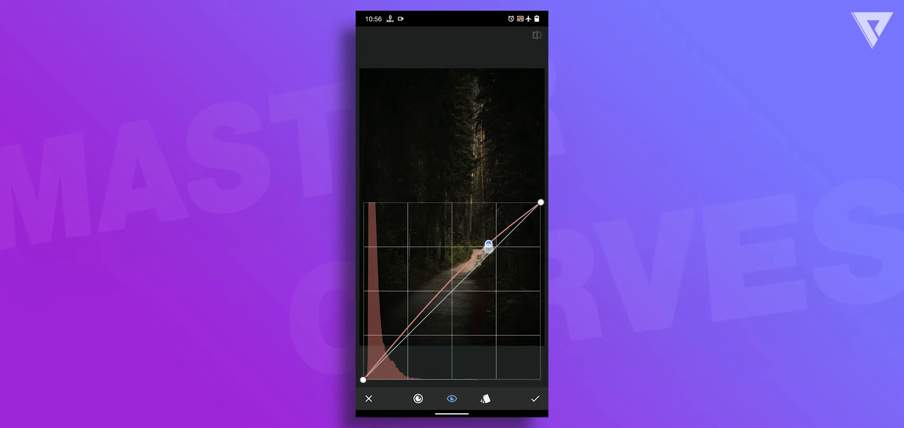
pyautogui.moveTo(490, 245); pyautogui.dragTo(500, 273)
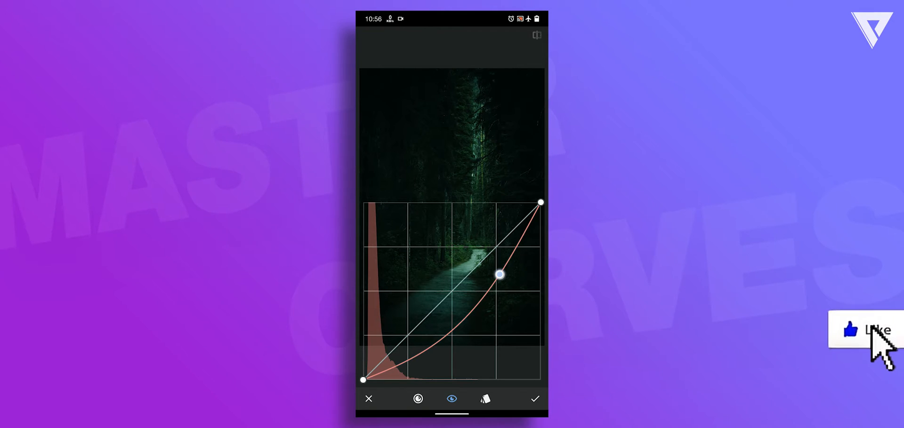
pyautogui.moveTo(499, 274); pyautogui.dragTo(509, 280)
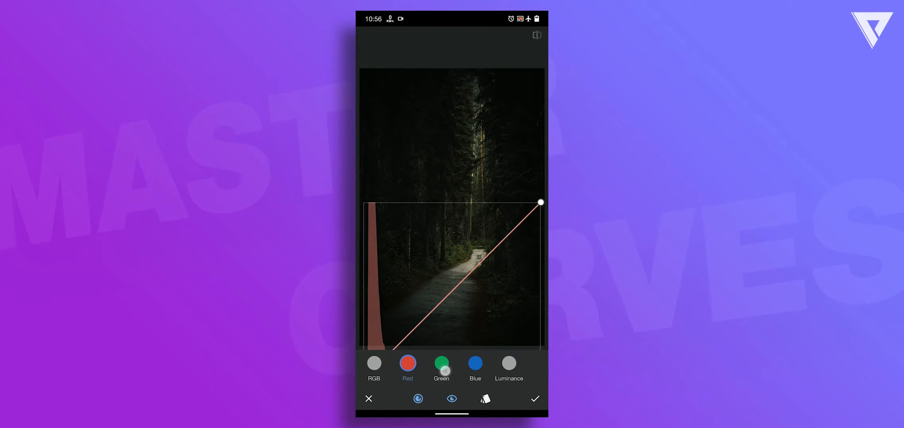
# Step: On the Green channel, pull the highlights to the bottom for a magenta cast, then undo it
pyautogui.click(440, 363)
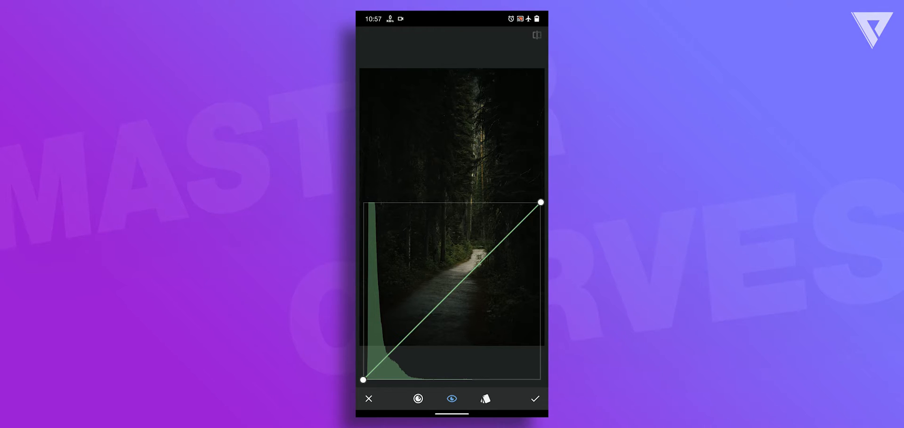
pyautogui.moveTo(538, 203); pyautogui.dragTo(539, 367)
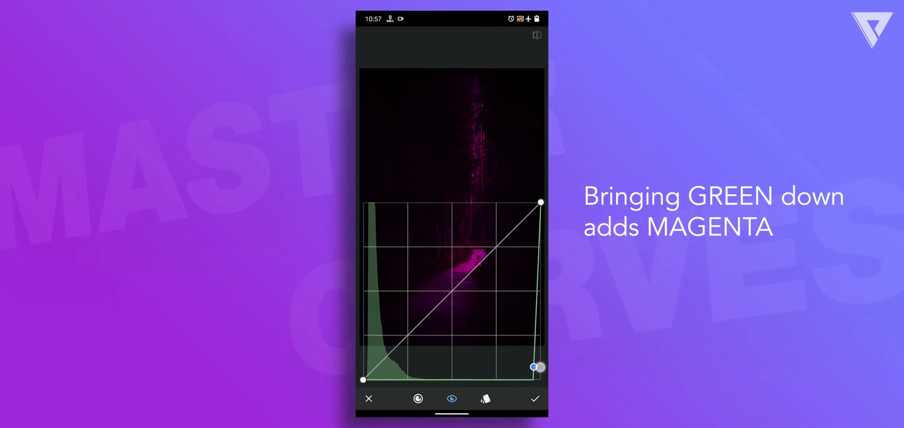
pyautogui.moveTo(535, 367); pyautogui.dragTo(533, 367)
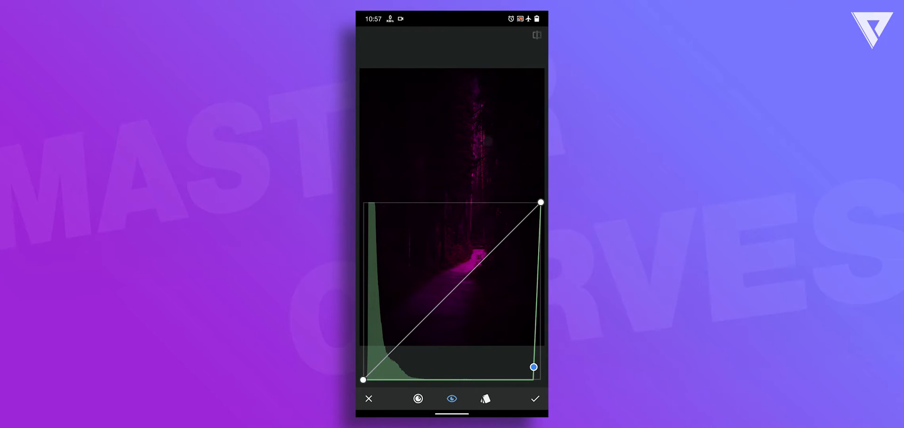
pyautogui.moveTo(535, 367); pyautogui.dragTo(484, 380)
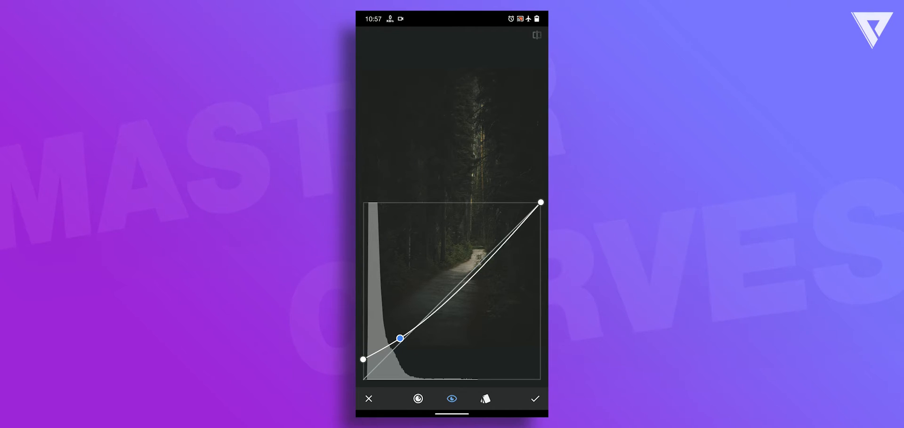
# Step: Lift the RGB curve's black point upward to fade the blacks
pyautogui.moveTo(399, 339); pyautogui.dragTo(364, 380)
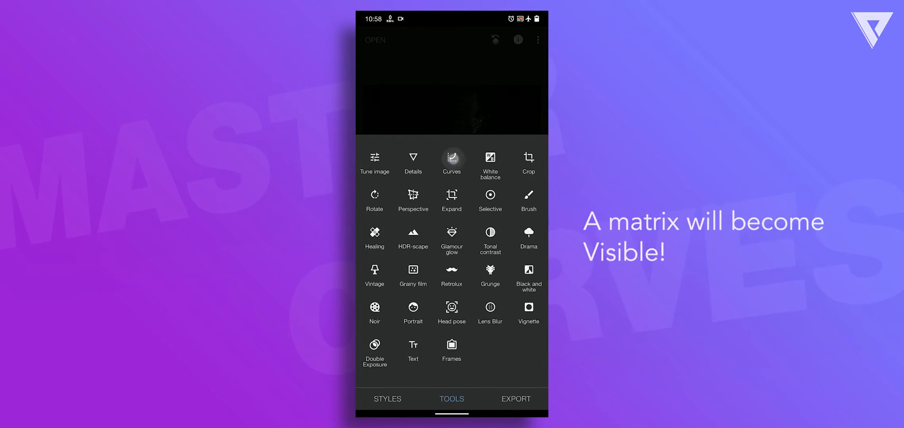
# Step: Back in Curves, slide the black point along the bottom to crush shadows, then return it
pyautogui.click(451, 158)
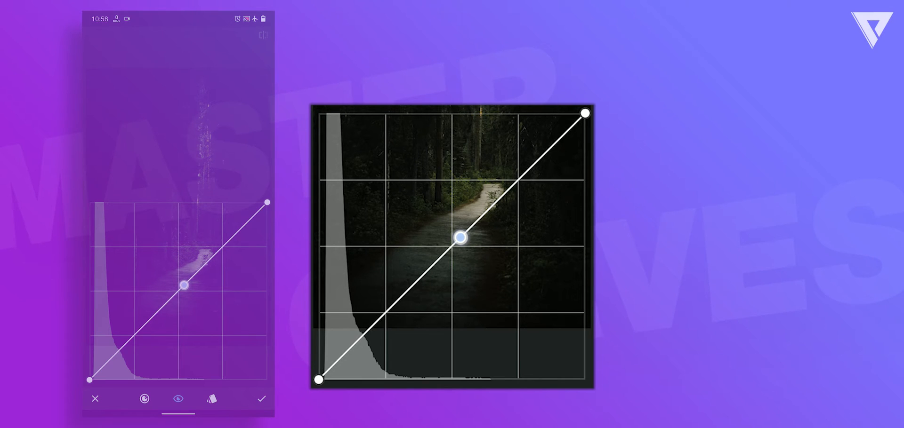
pyautogui.moveTo(462, 239); pyautogui.dragTo(470, 354)
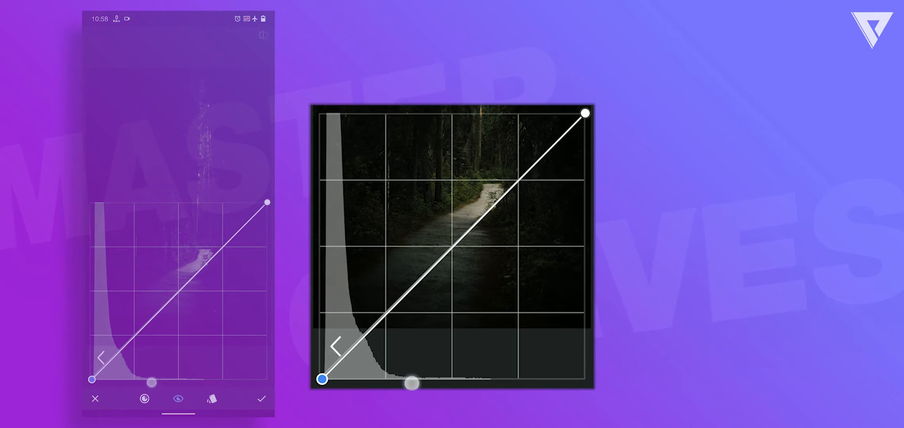
pyautogui.moveTo(322, 378); pyautogui.dragTo(363, 378)
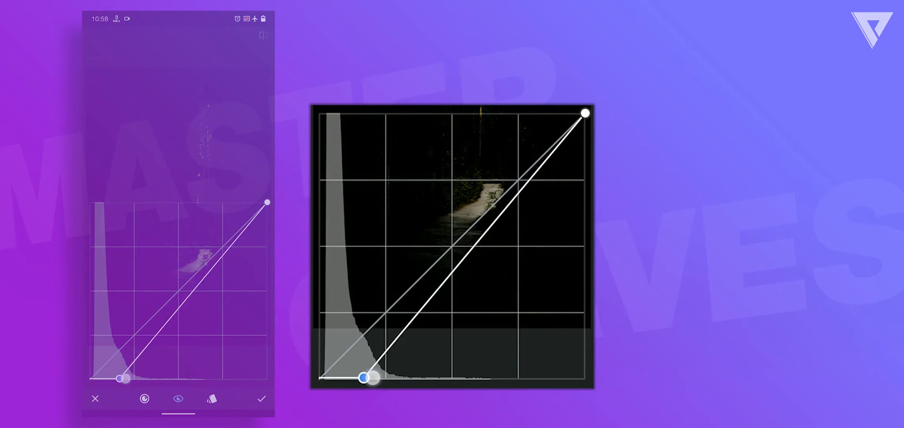
pyautogui.moveTo(367, 377); pyautogui.dragTo(551, 382)
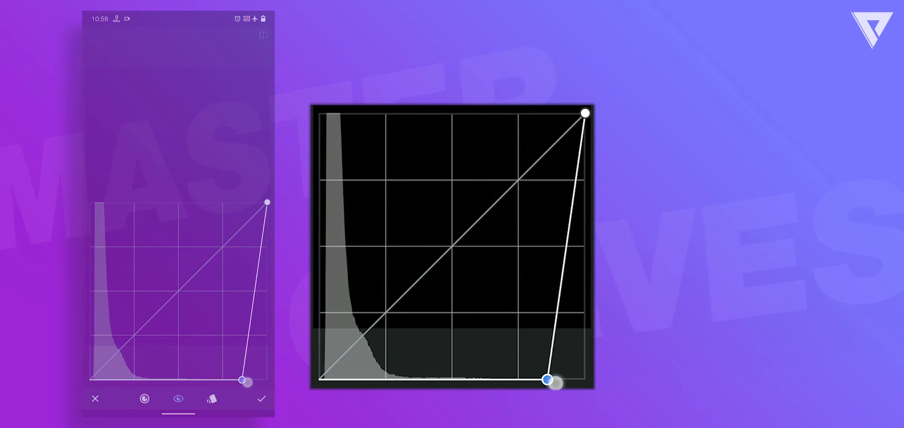
pyautogui.moveTo(553, 382); pyautogui.dragTo(317, 379)
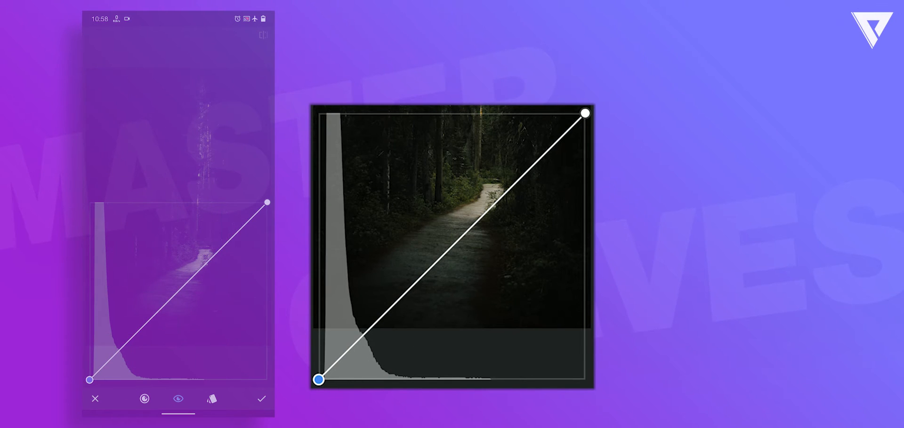
# Step: Slide the white point inward to brighten highlights, arch the top end down, and restore both
pyautogui.moveTo(585, 112); pyautogui.dragTo(477, 115)
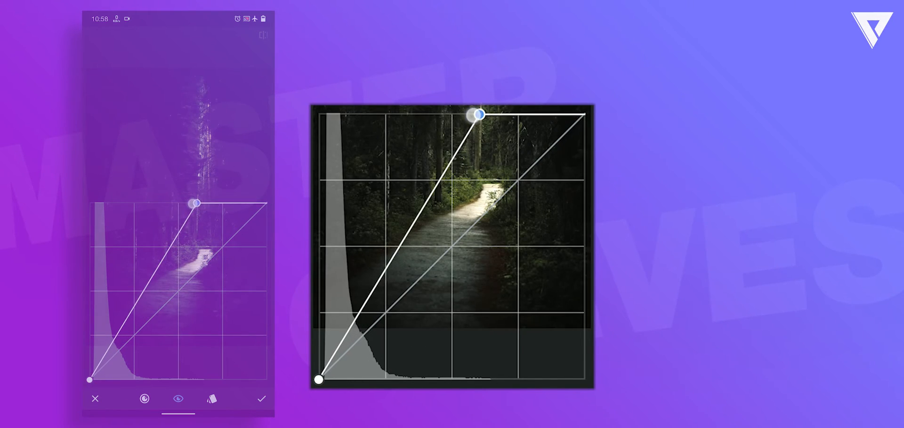
pyautogui.moveTo(478, 115); pyautogui.dragTo(583, 112)
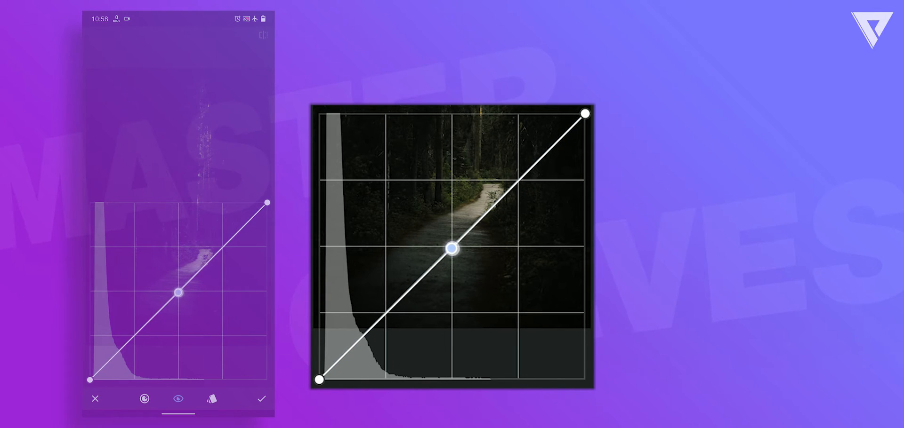
pyautogui.moveTo(583, 113); pyautogui.dragTo(585, 381)
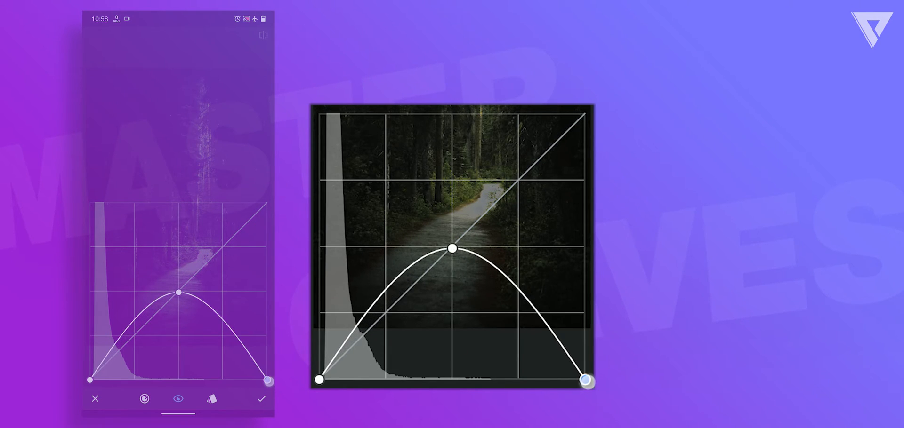
pyautogui.moveTo(587, 381); pyautogui.dragTo(586, 113)
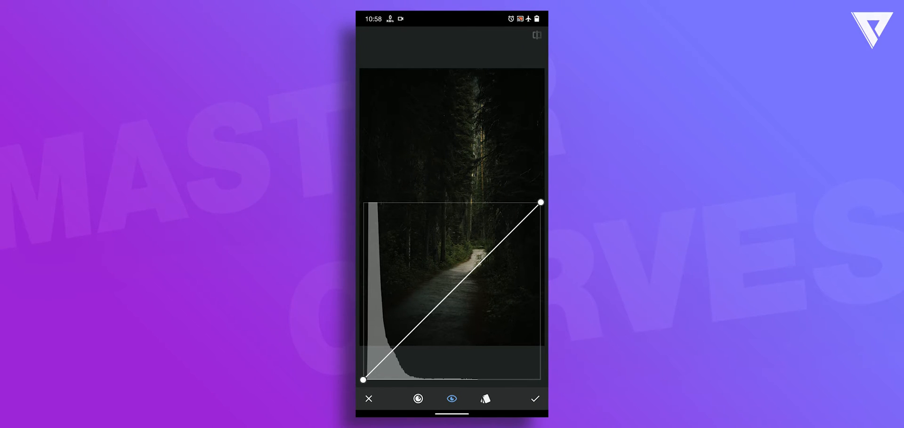
# Step: Add a midtone point, lift it to gently brighten the photo, then bring it back to straight
pyautogui.click(453, 288)
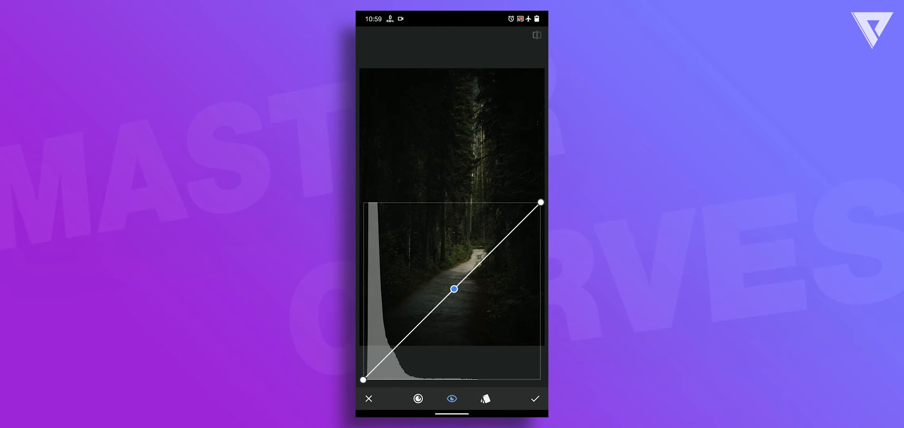
pyautogui.moveTo(454, 288); pyautogui.dragTo(456, 271)
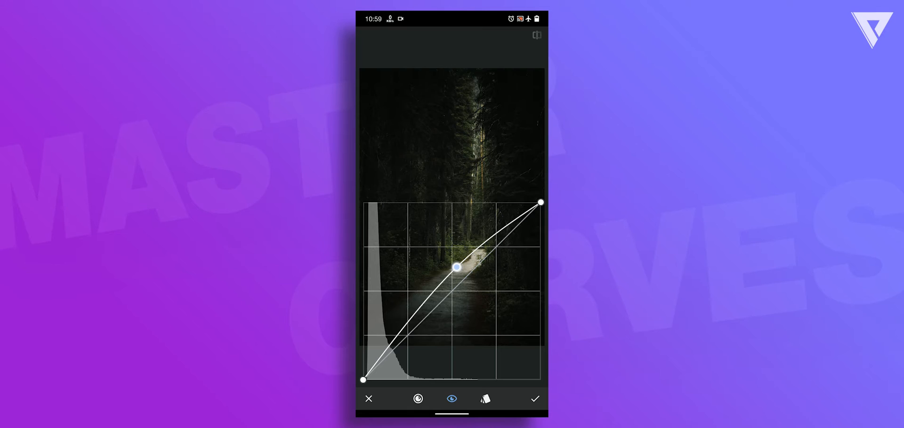
pyautogui.moveTo(459, 268); pyautogui.dragTo(458, 304)
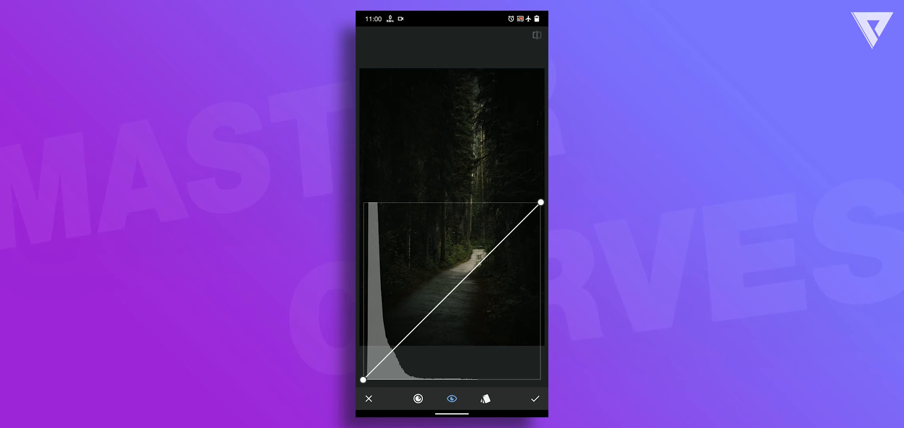
# Step: Move the white point left along the top edge to brighten the forest path's highlights
pyautogui.moveTo(539, 203); pyautogui.dragTo(510, 203)
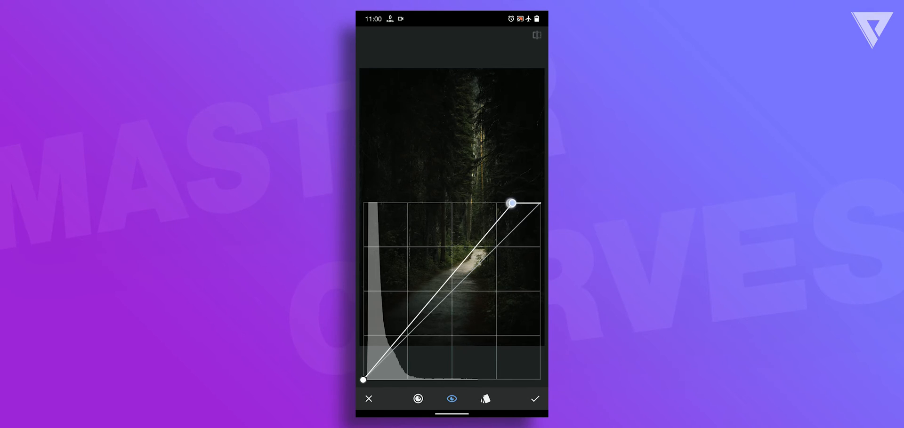
pyautogui.moveTo(512, 203); pyautogui.dragTo(491, 203)
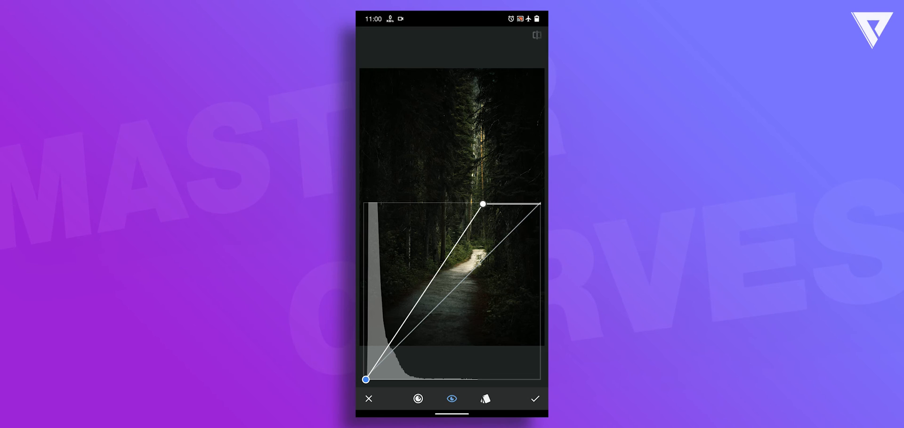
# Step: Flip the RGB curve so it runs top-left to bottom-right, turning the forest photo into a pale negative
pyautogui.moveTo(483, 204); pyautogui.dragTo(542, 202)
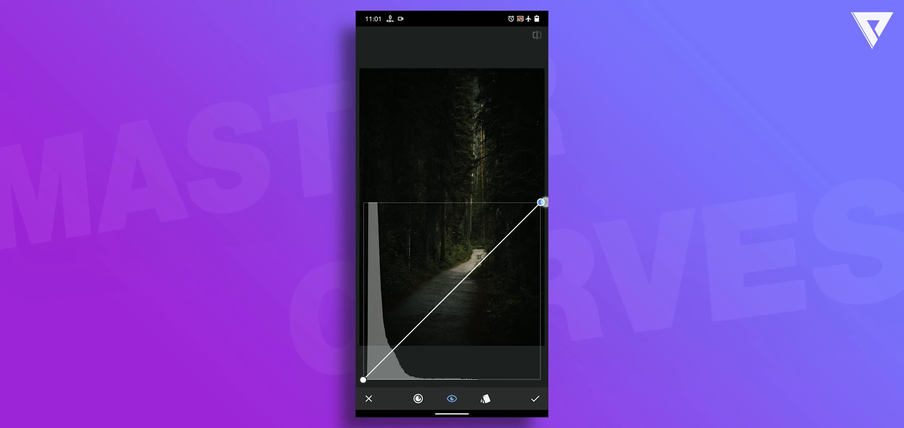
pyautogui.moveTo(542, 203); pyautogui.dragTo(542, 244)
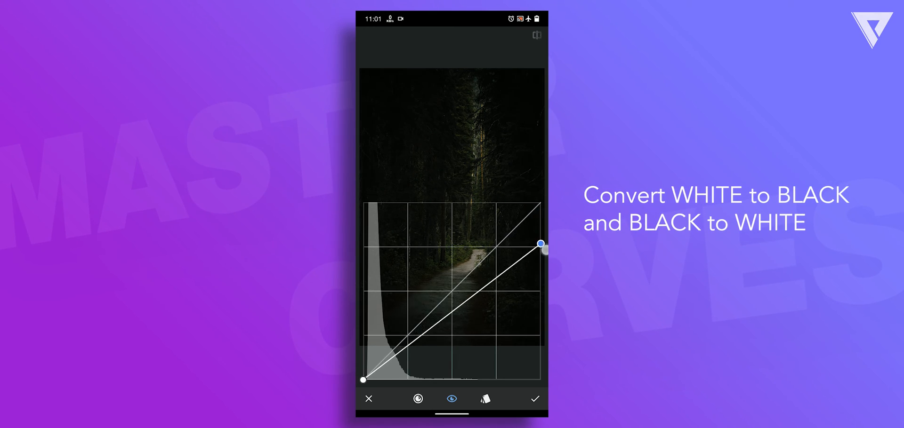
pyautogui.moveTo(542, 243); pyautogui.dragTo(541, 380)
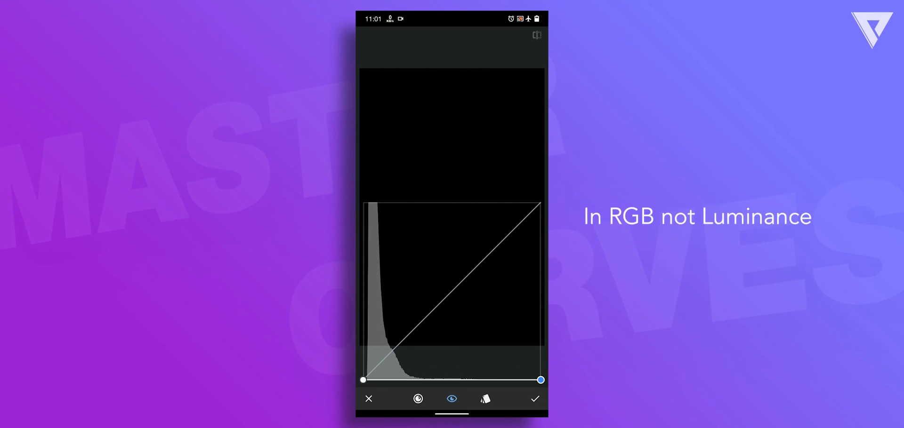
pyautogui.moveTo(540, 381); pyautogui.dragTo(539, 380)
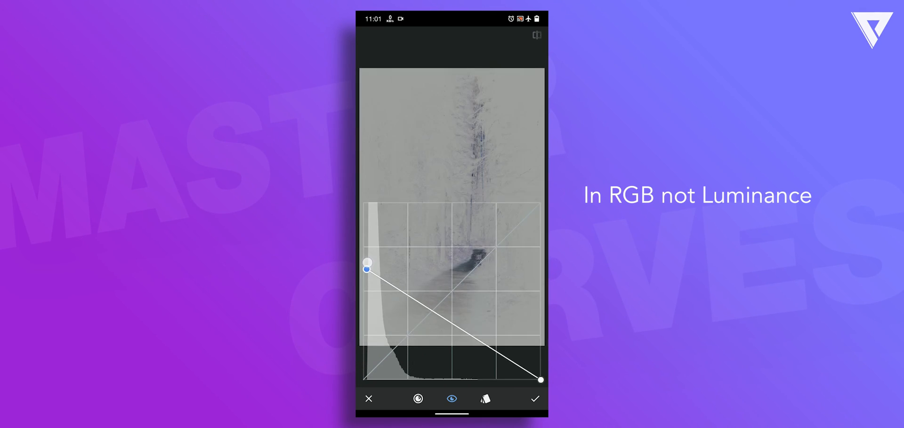
pyautogui.moveTo(367, 265); pyautogui.dragTo(363, 202)
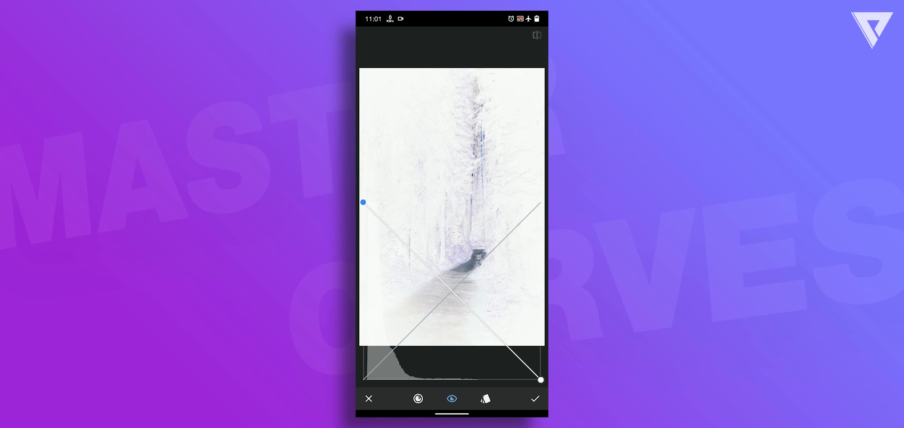
pyautogui.click(418, 398)
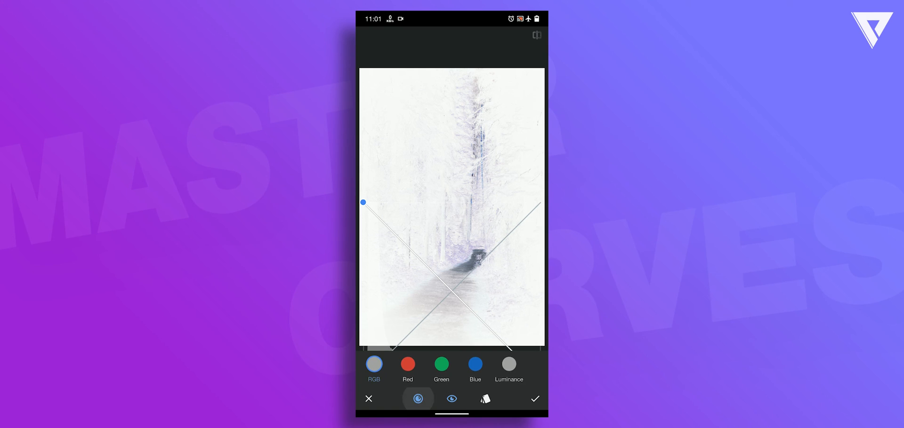
# Step: Cancel the Curves edit, restoring the forest photo's original dark tones on the main screen
pyautogui.click(373, 365)
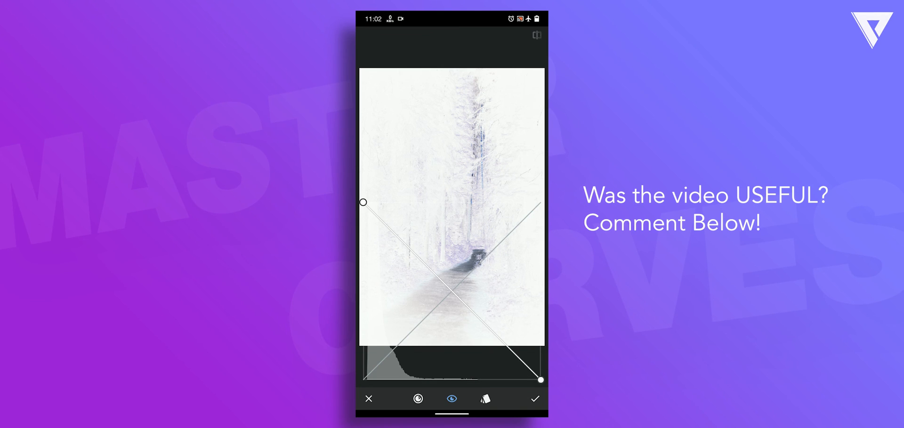
pyautogui.click(533, 398)
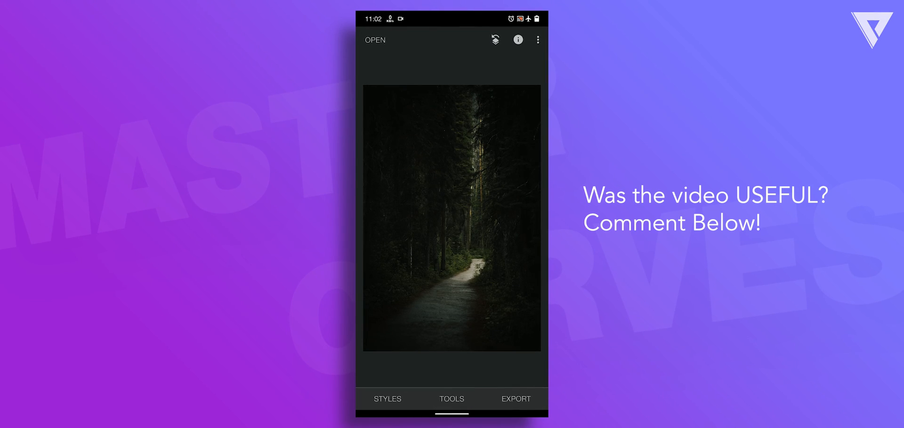